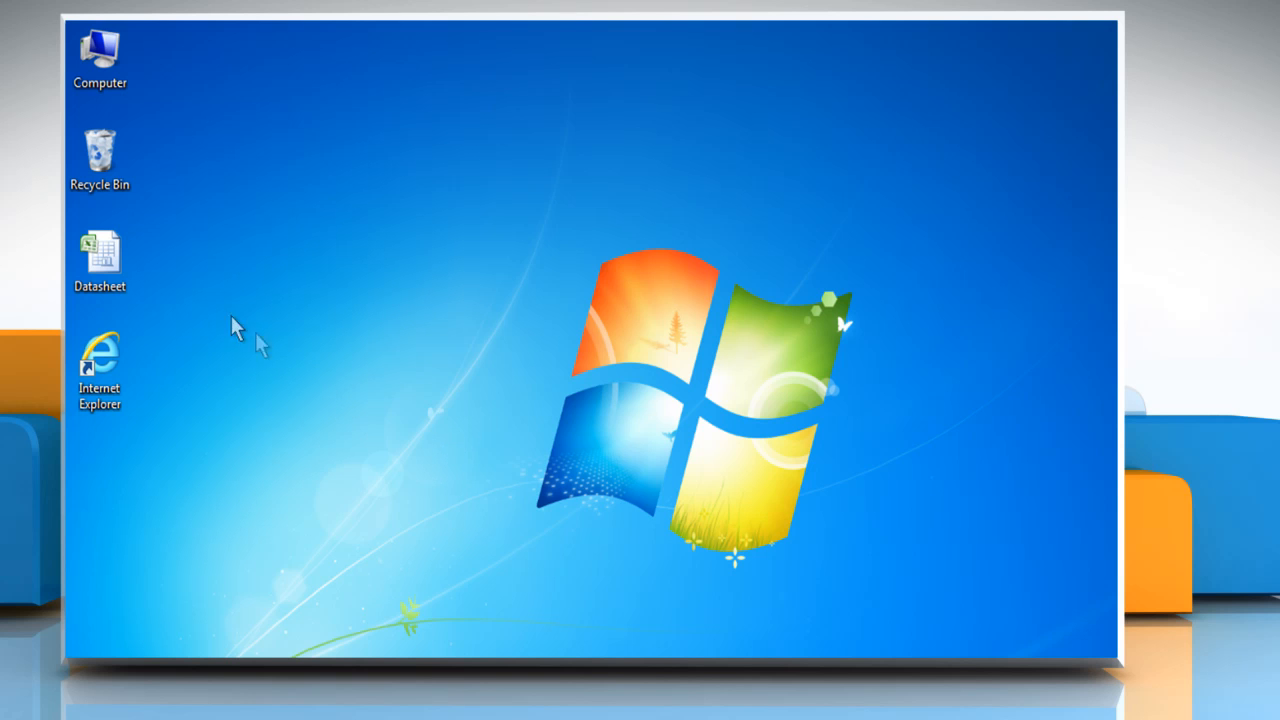
# Step: Open the Datasheet workbook from its desktop icon's context menu
pyautogui.rightClick(100, 256)
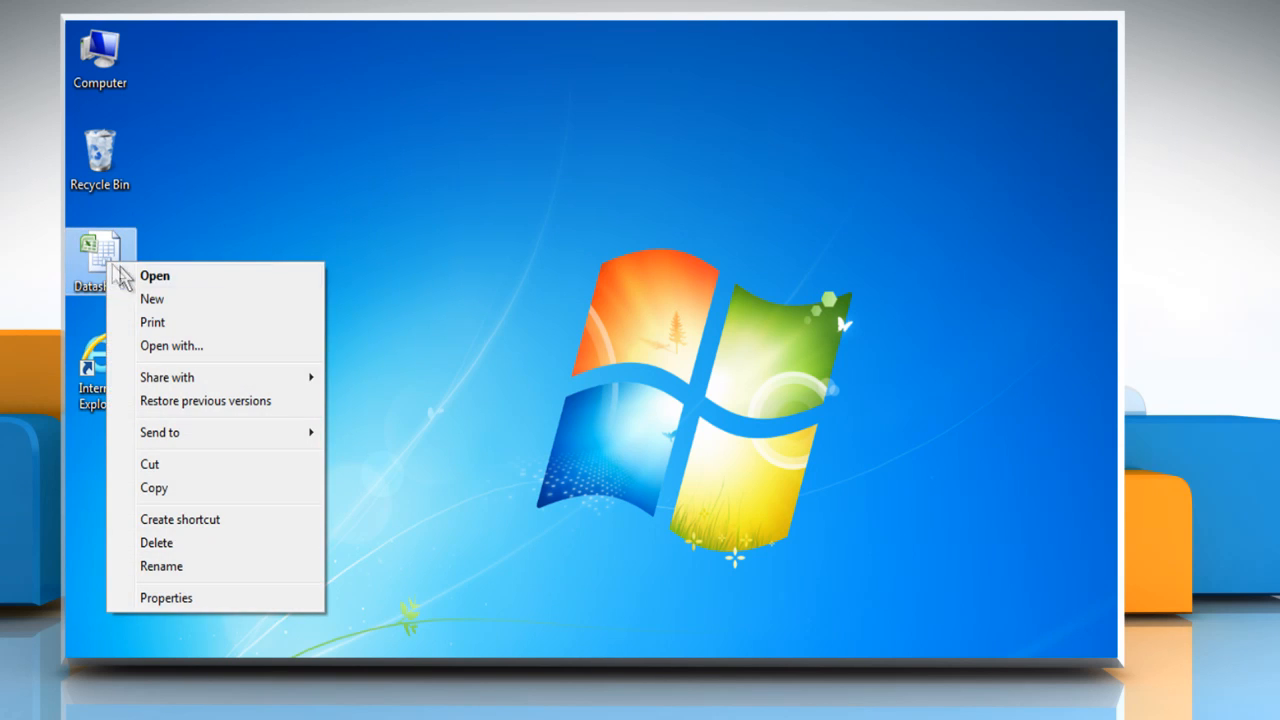
pyautogui.click(156, 276)
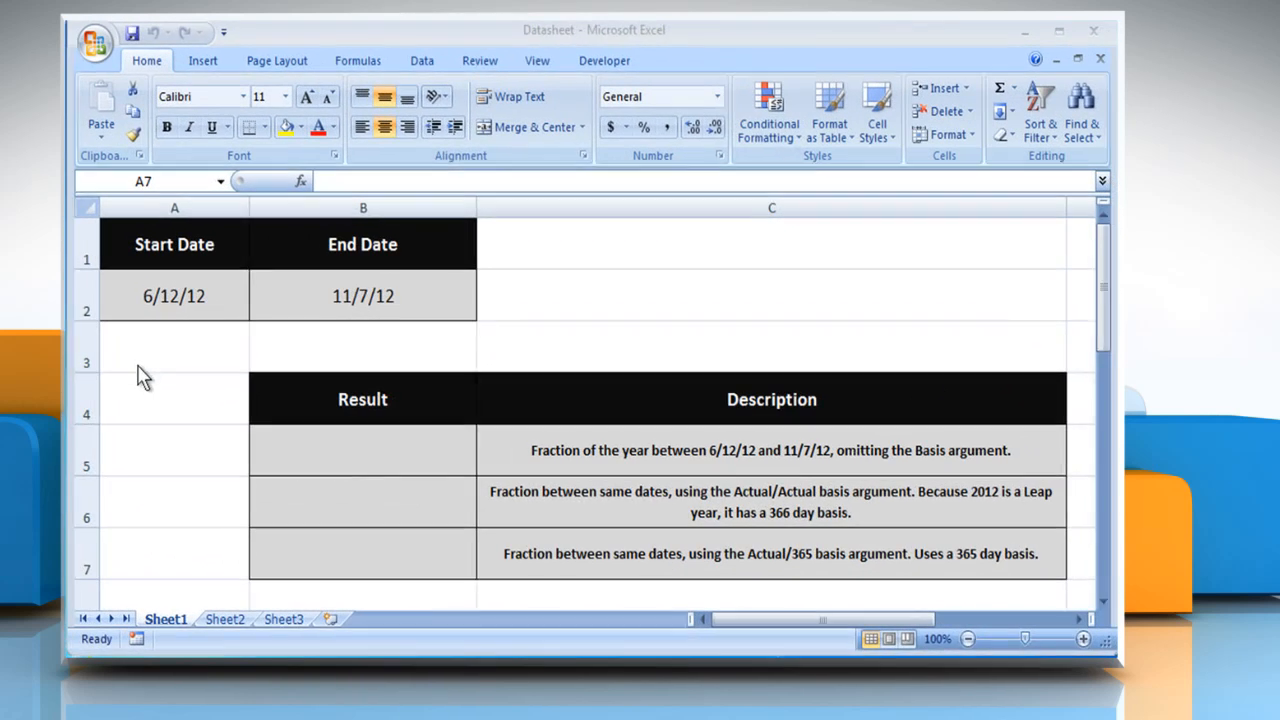
pyautogui.click(174, 552)
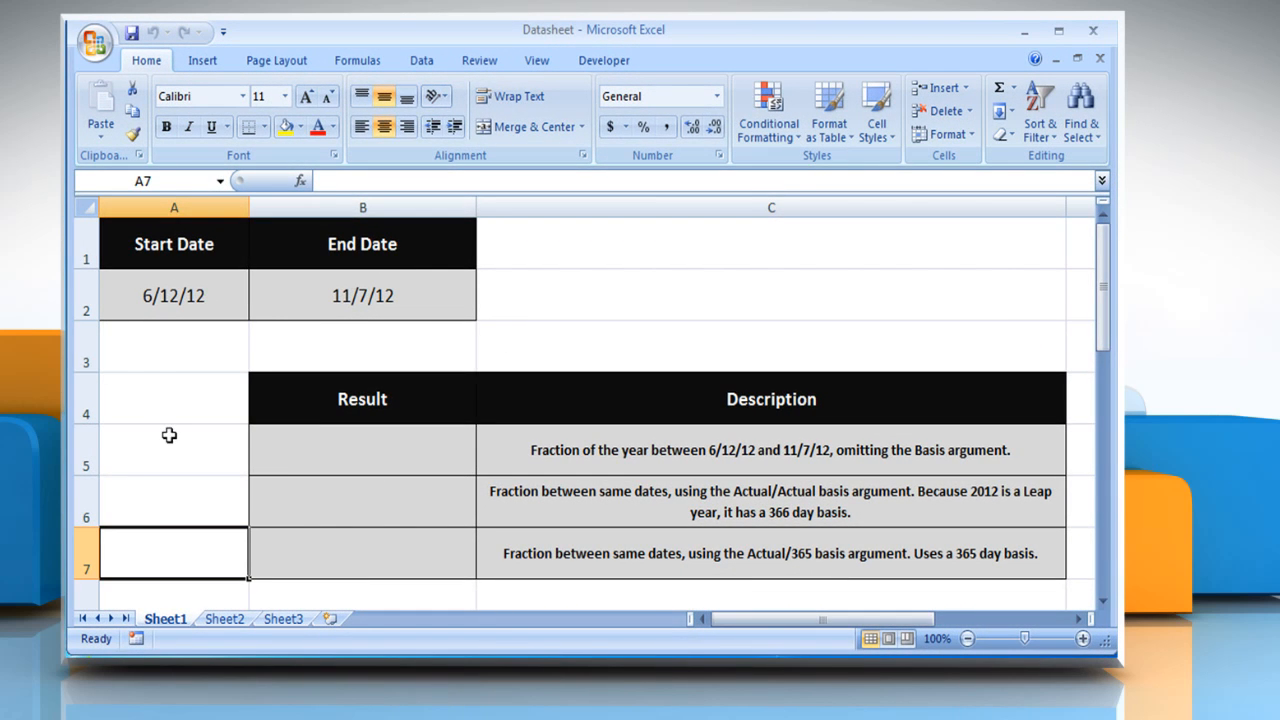
pyautogui.moveTo(176, 374)
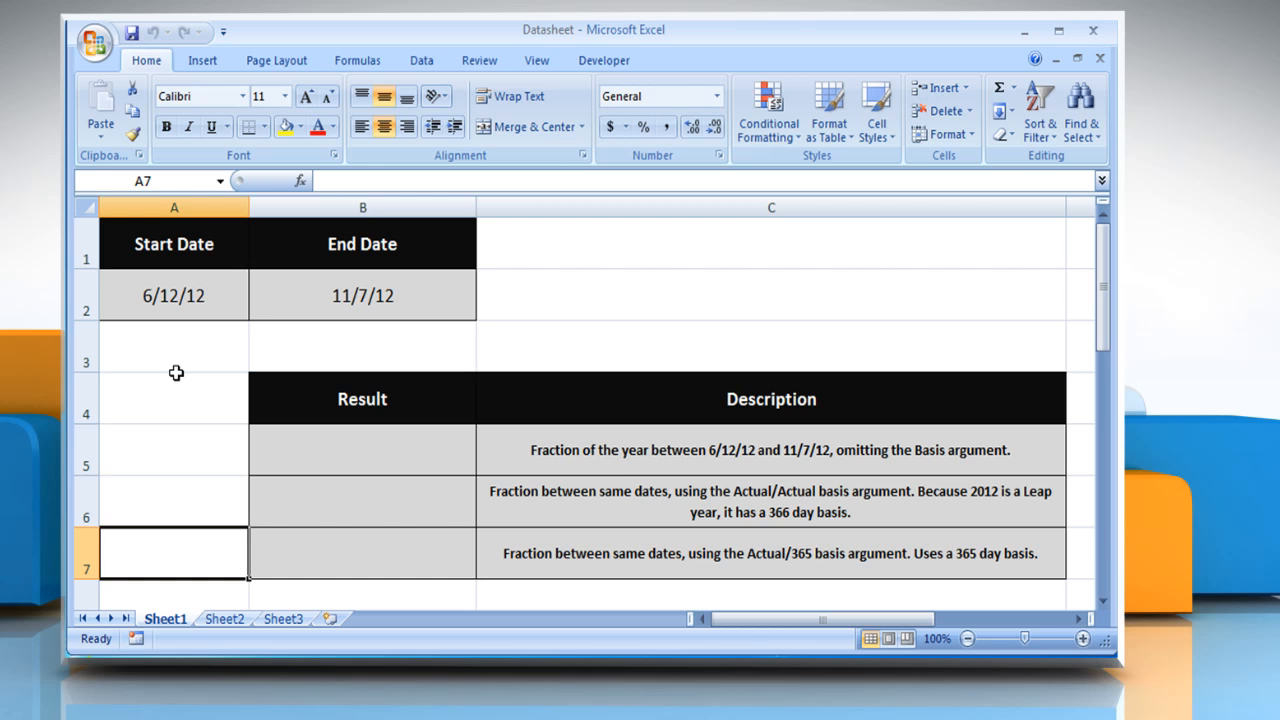
pyautogui.moveTo(186, 368)
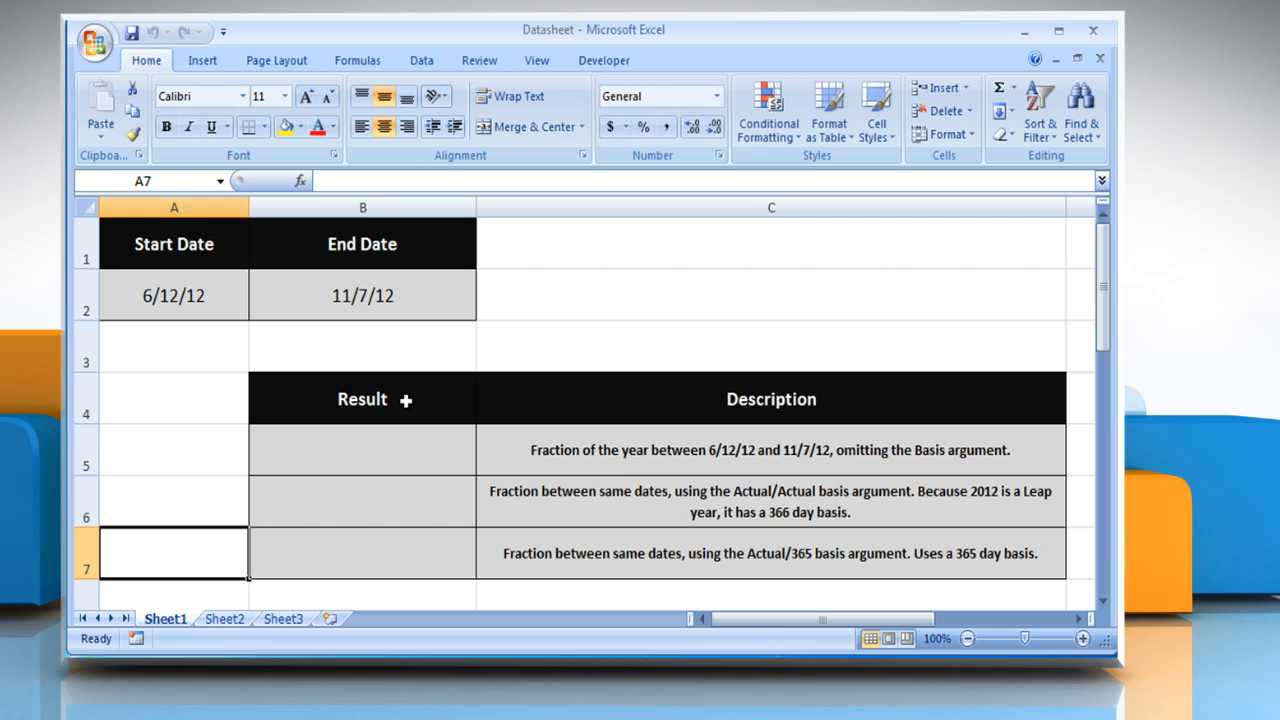
pyautogui.click(362, 448)
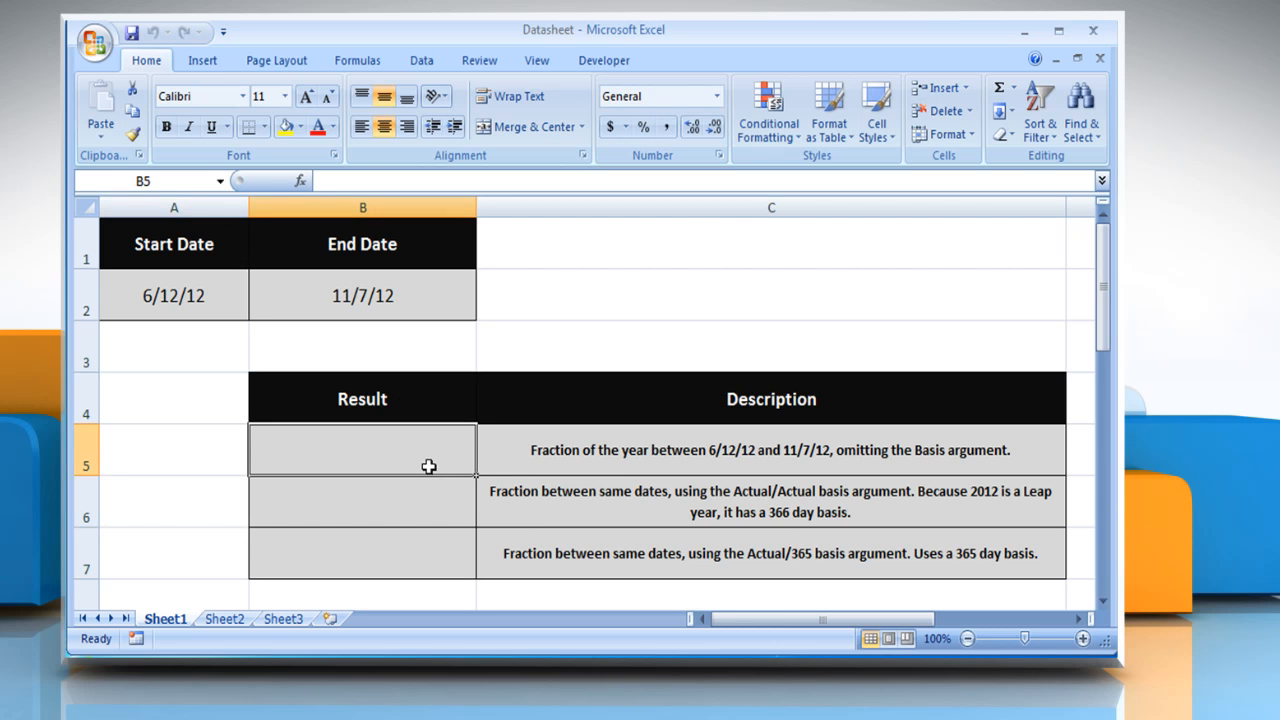
pyautogui.moveTo(430, 478)
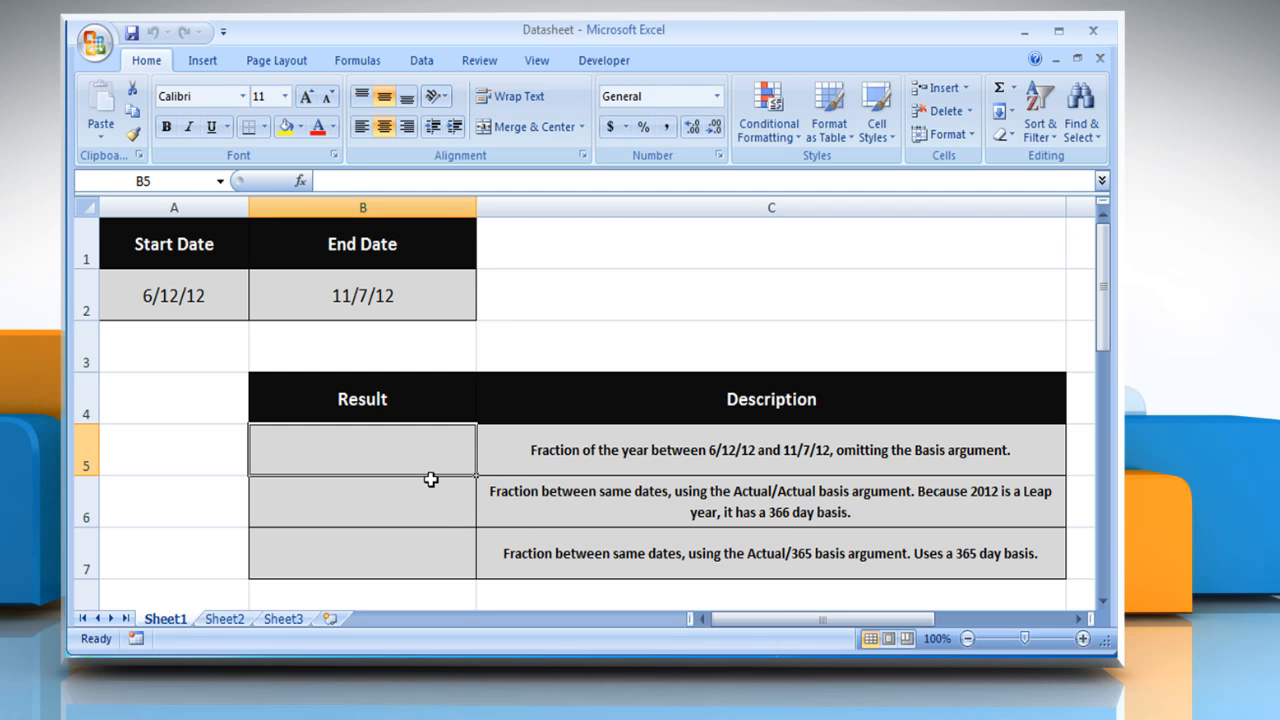
# Step: Enter =YEARFRAC(A2,B2) in B5, returning the default-basis fraction 0.402777778
pyautogui.write('=YEARF')
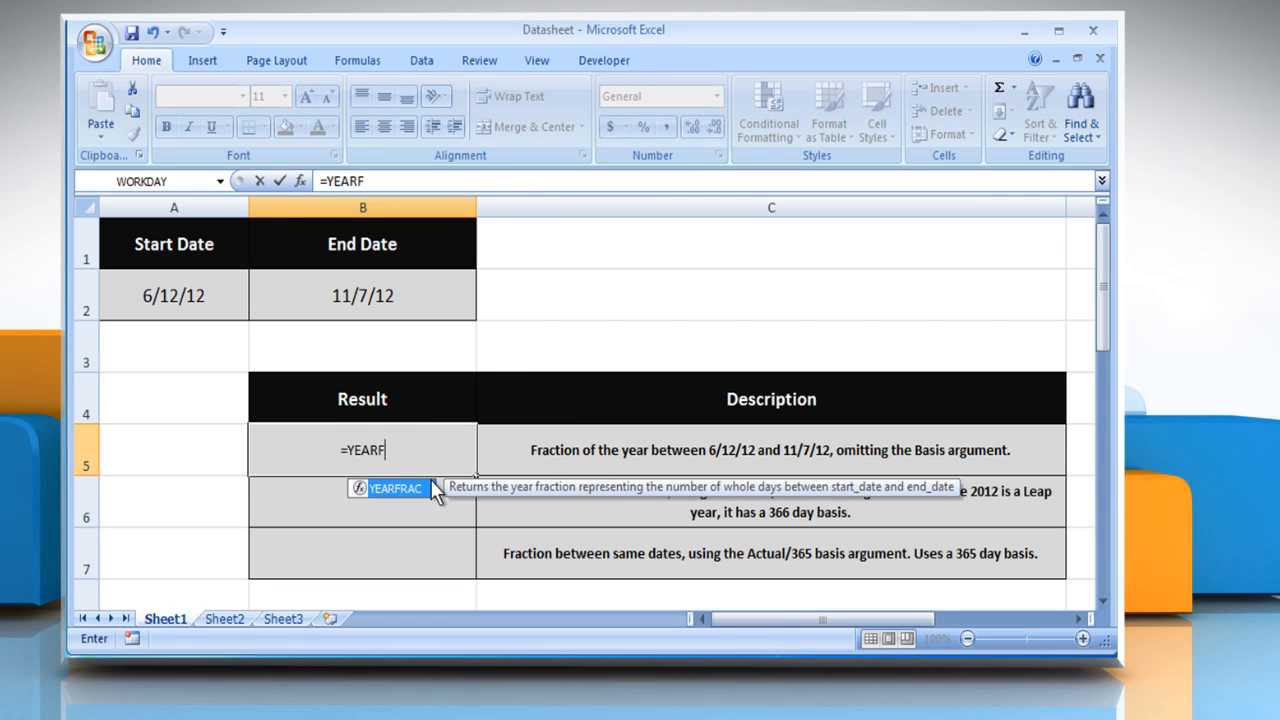
pyautogui.write('RAC(')
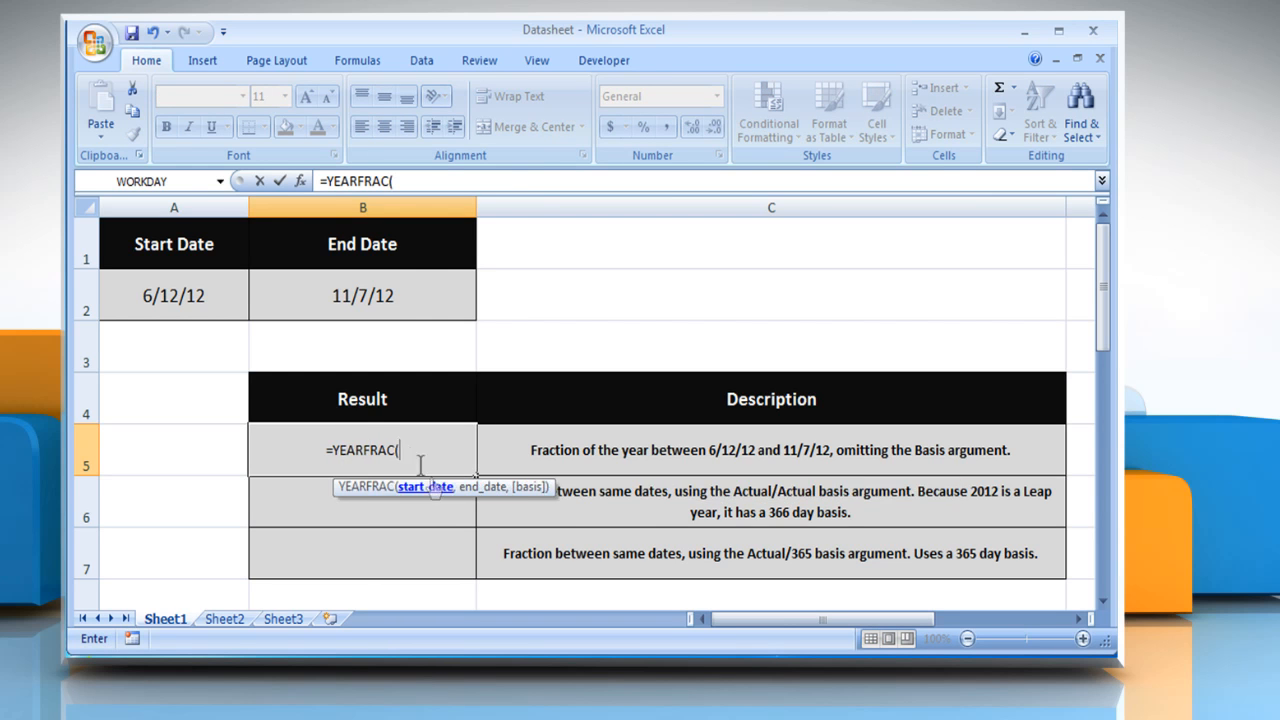
pyautogui.click(172, 296)
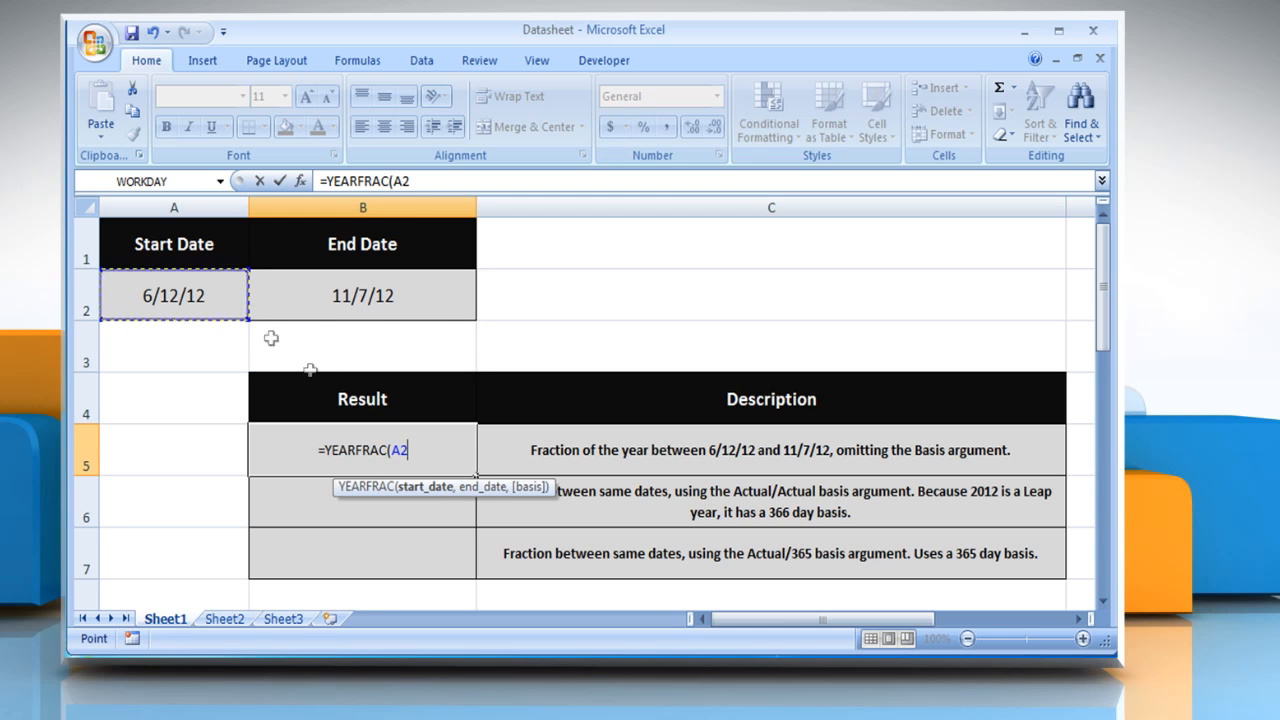
pyautogui.click(362, 296)
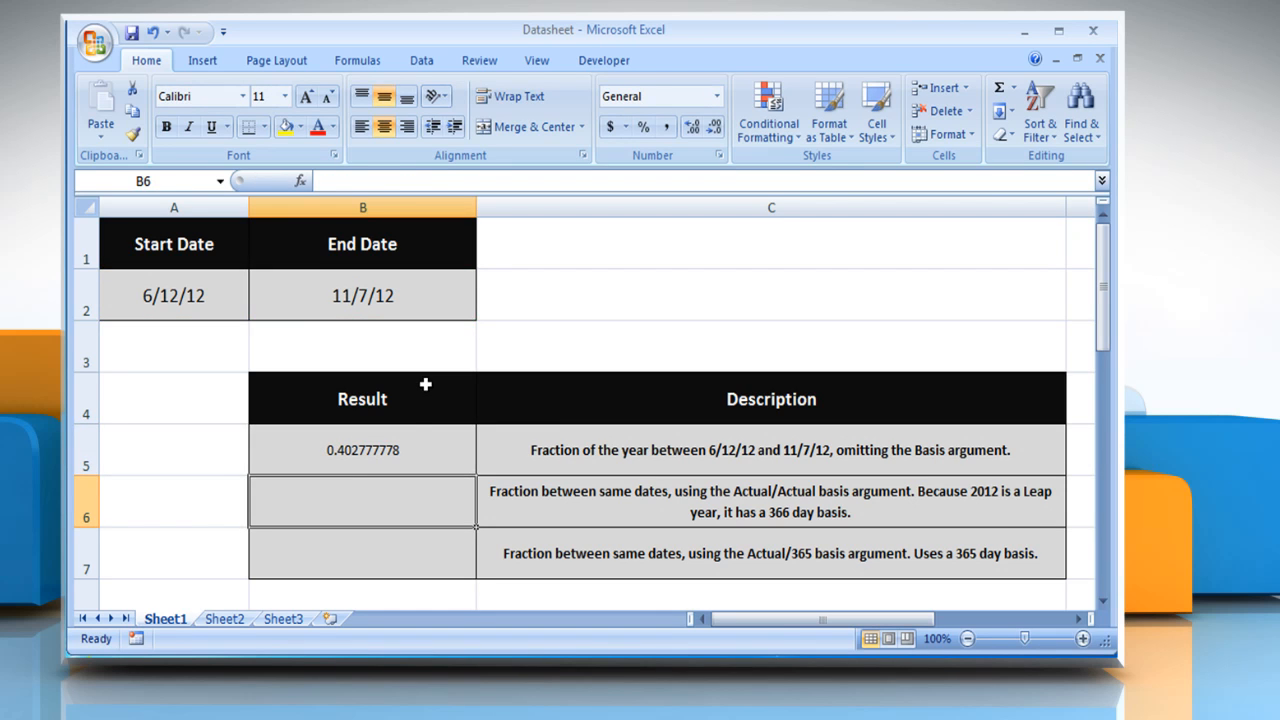
pyautogui.moveTo(436, 420)
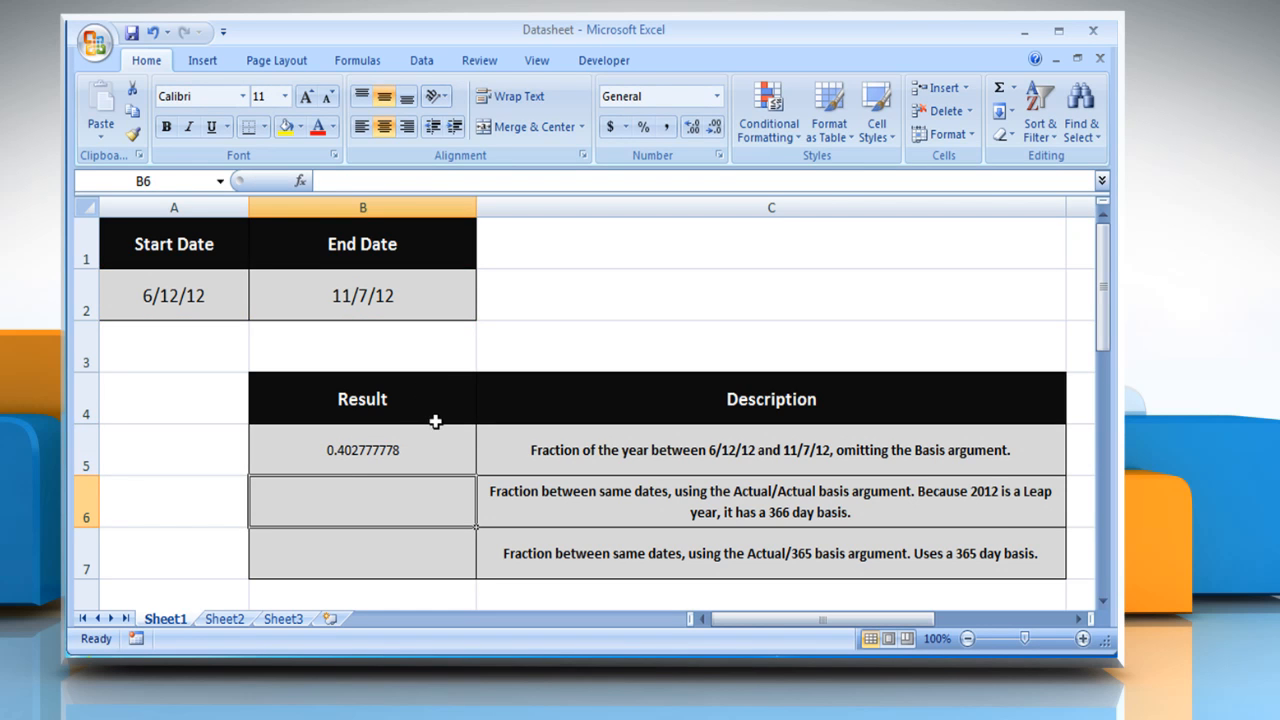
pyautogui.click(362, 448)
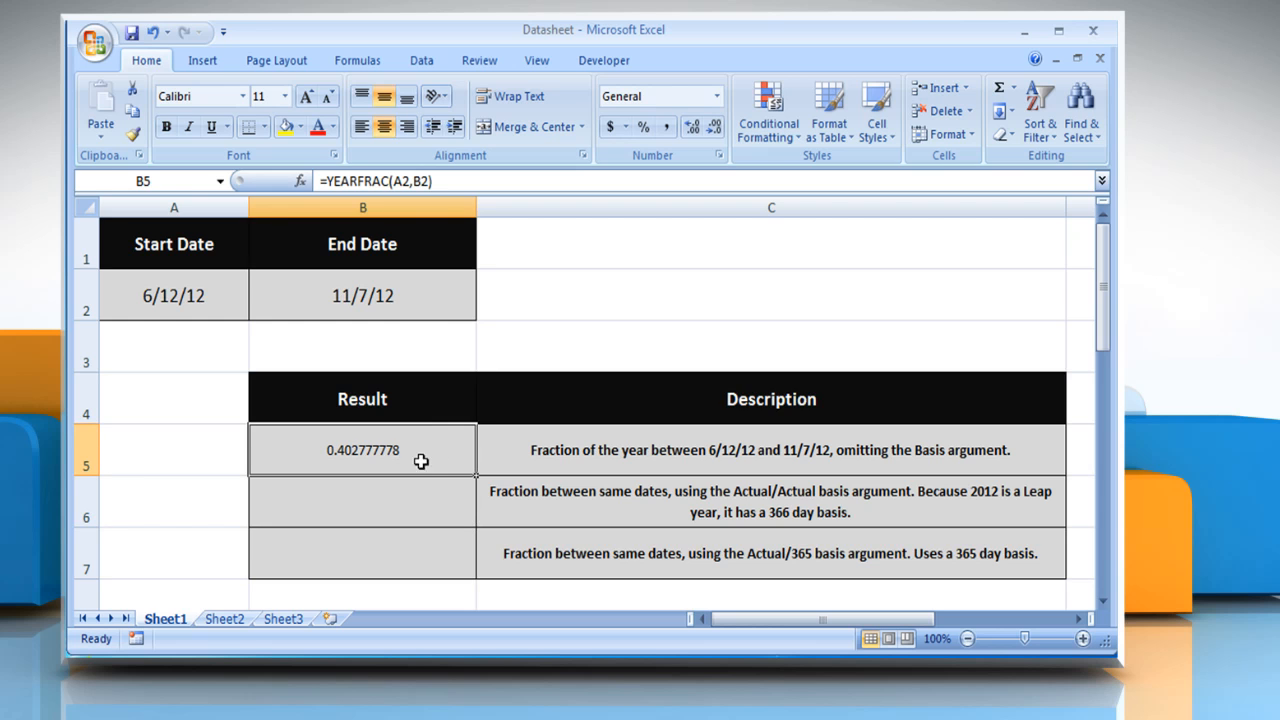
pyautogui.moveTo(426, 458)
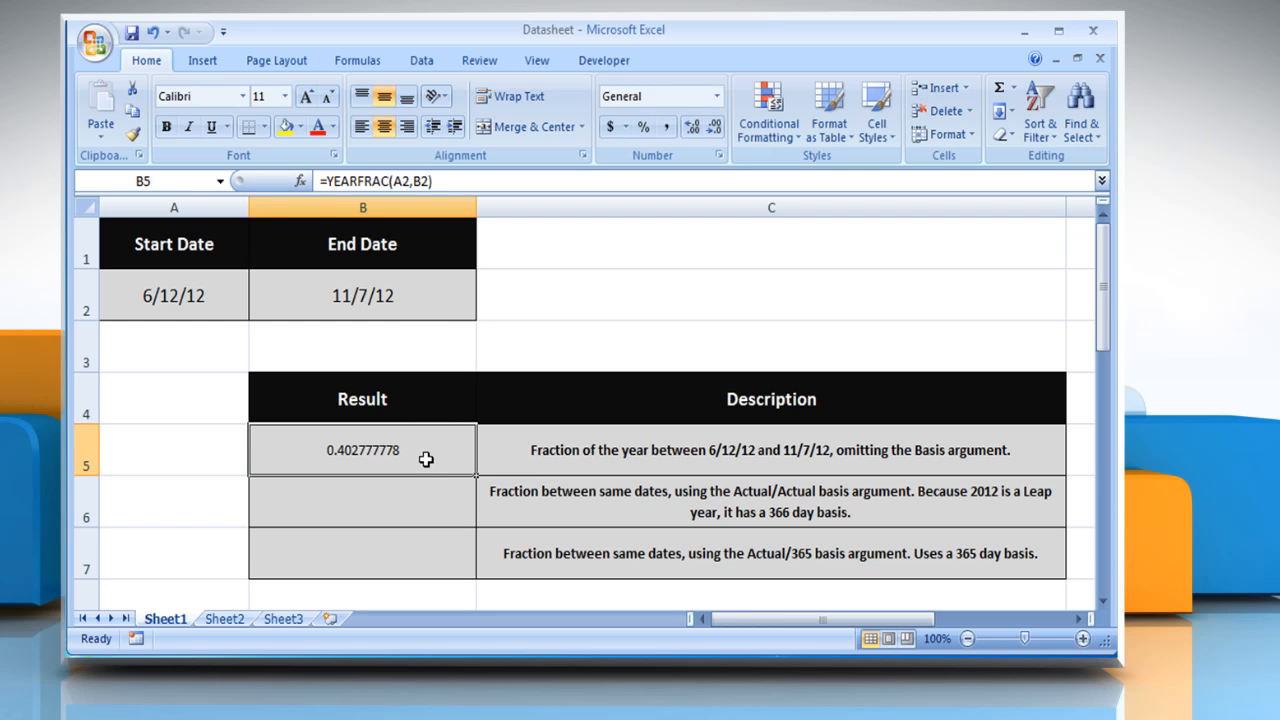
pyautogui.moveTo(420, 488)
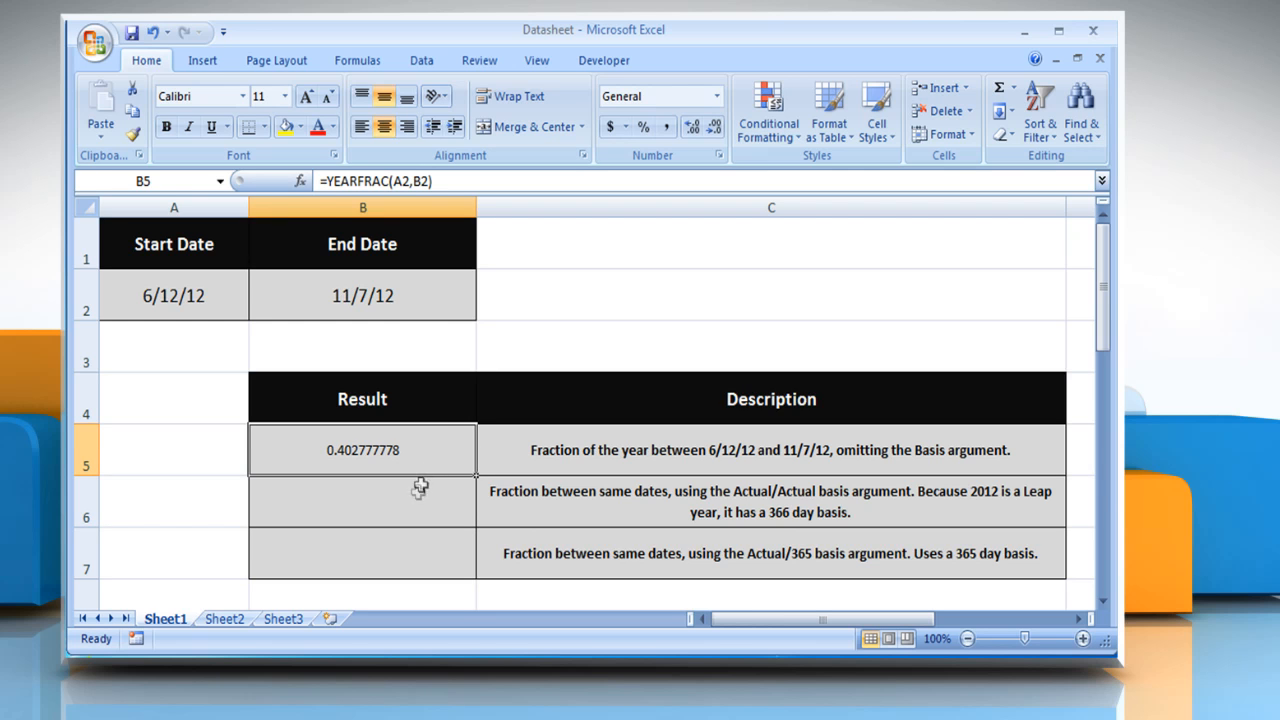
pyautogui.click(362, 500)
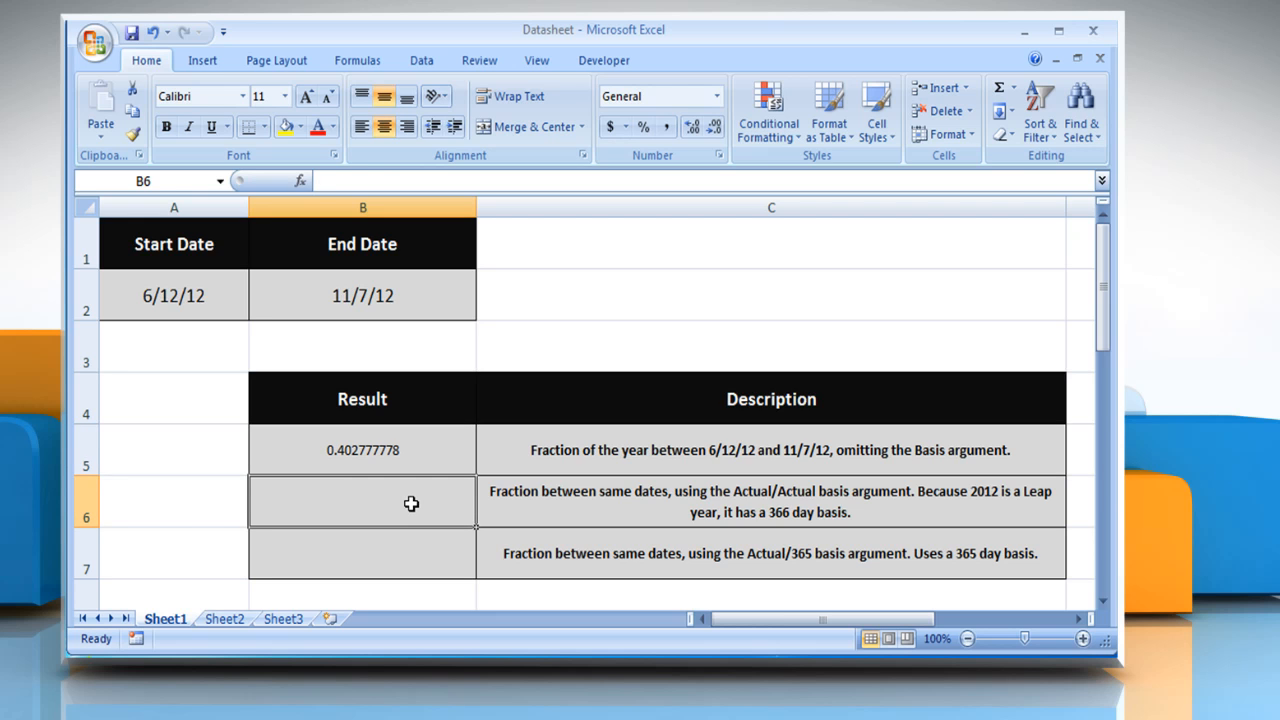
# Step: Enter =YEARFRAC(A2,B2,1) in B6, returning the Actual/Actual fraction 0.404371585
pyautogui.write('=YEARFRAC(')
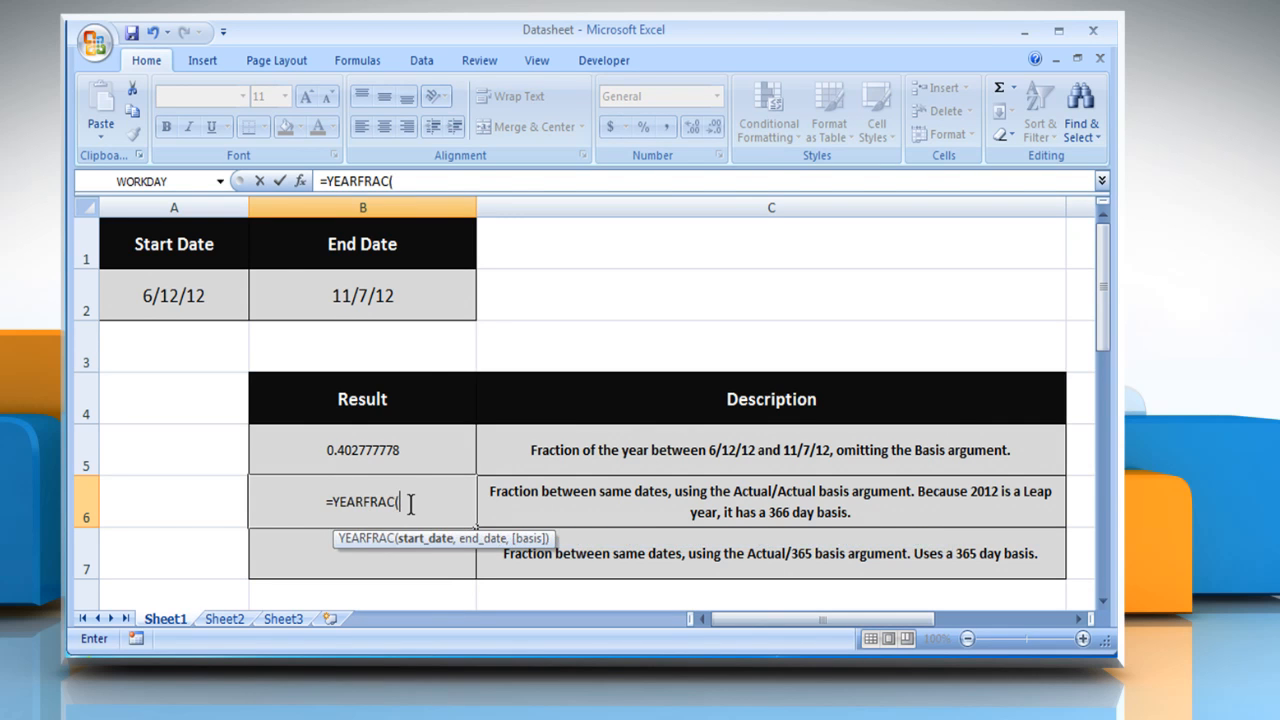
pyautogui.click(174, 296)
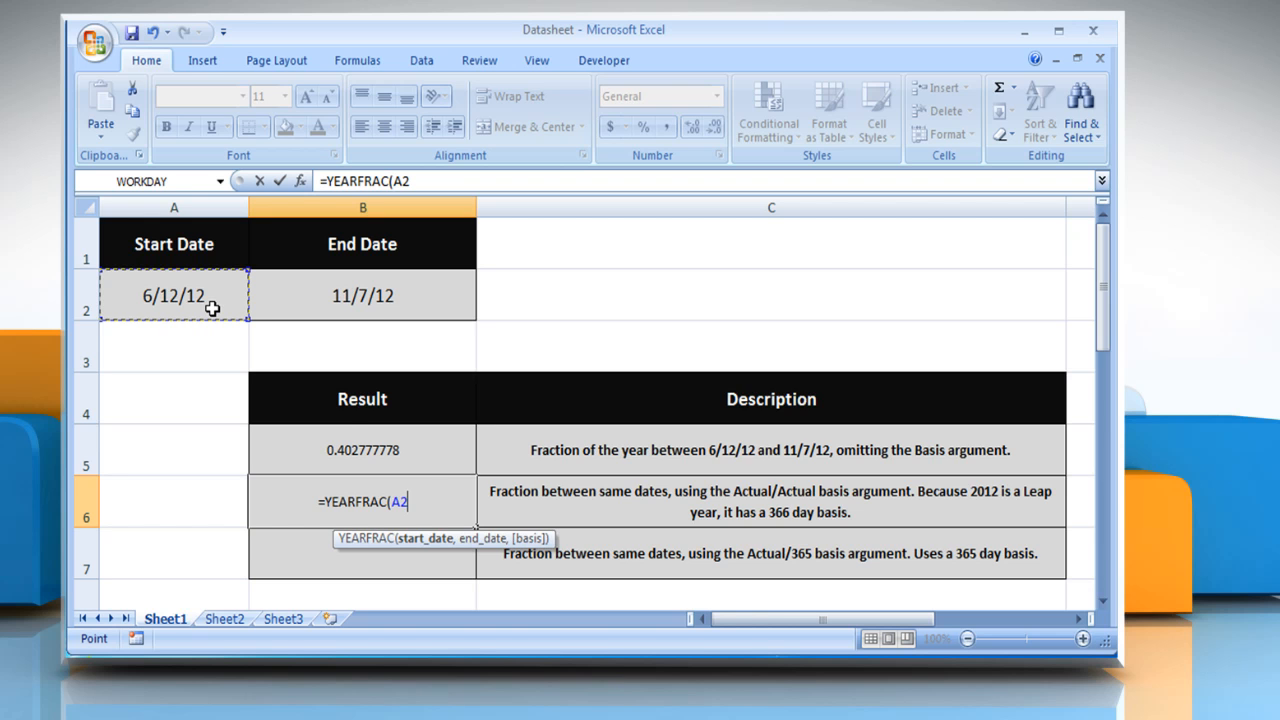
pyautogui.write(',')
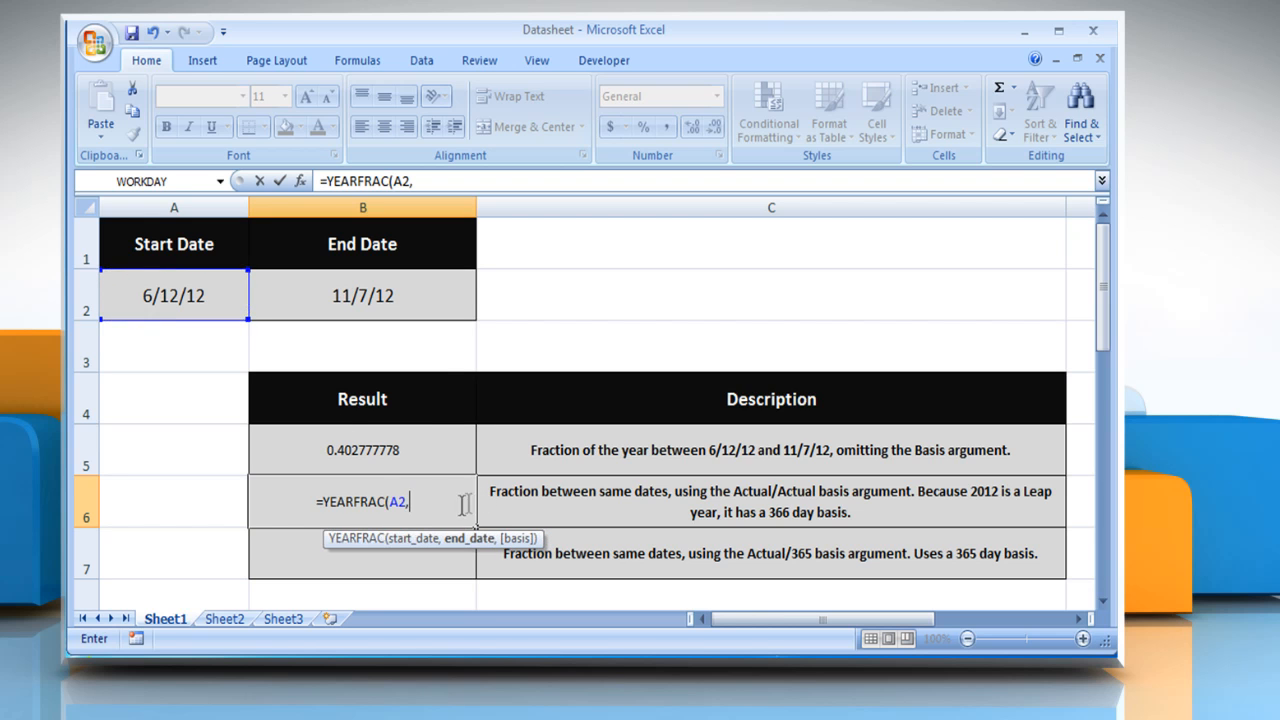
pyautogui.click(362, 296)
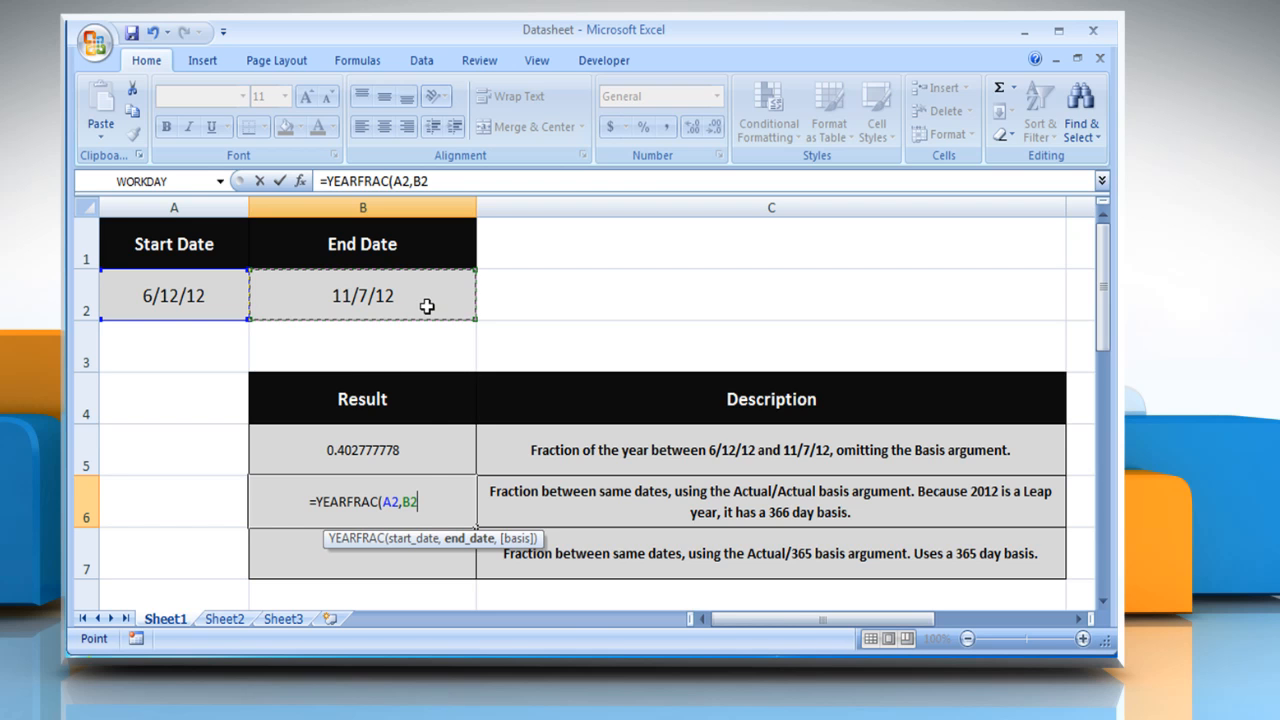
pyautogui.write(',')
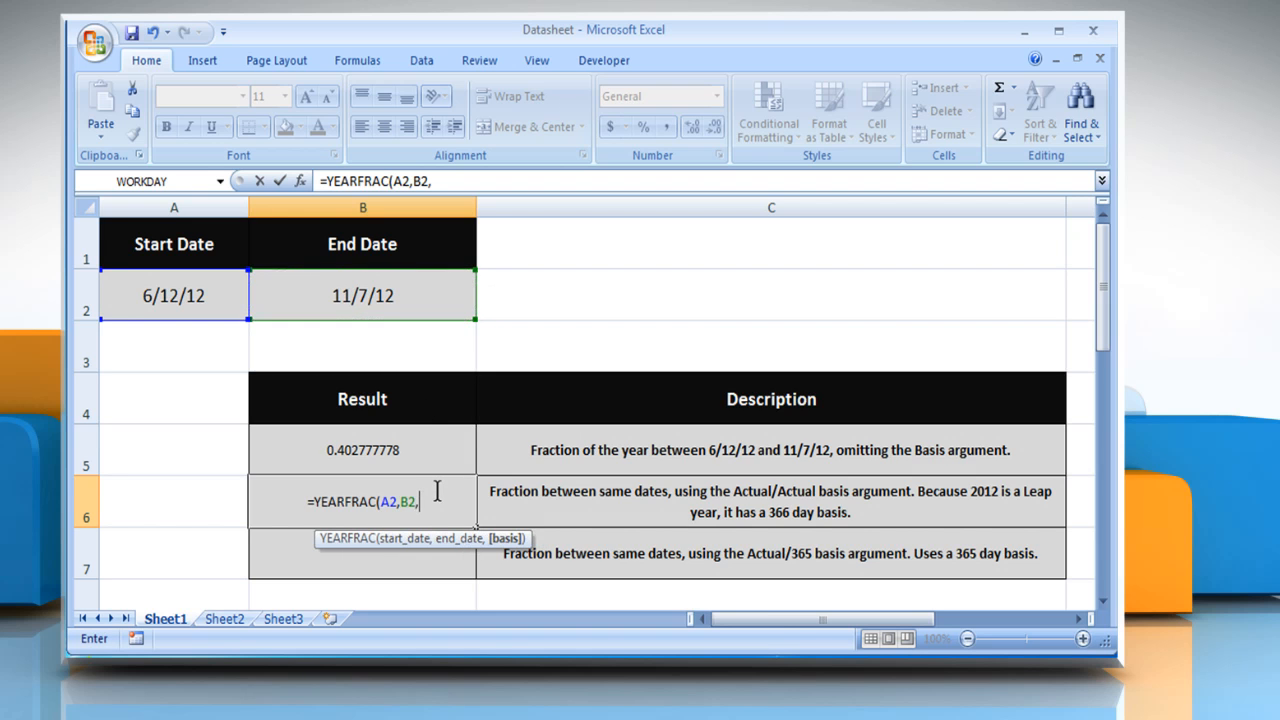
pyautogui.moveTo(448, 500)
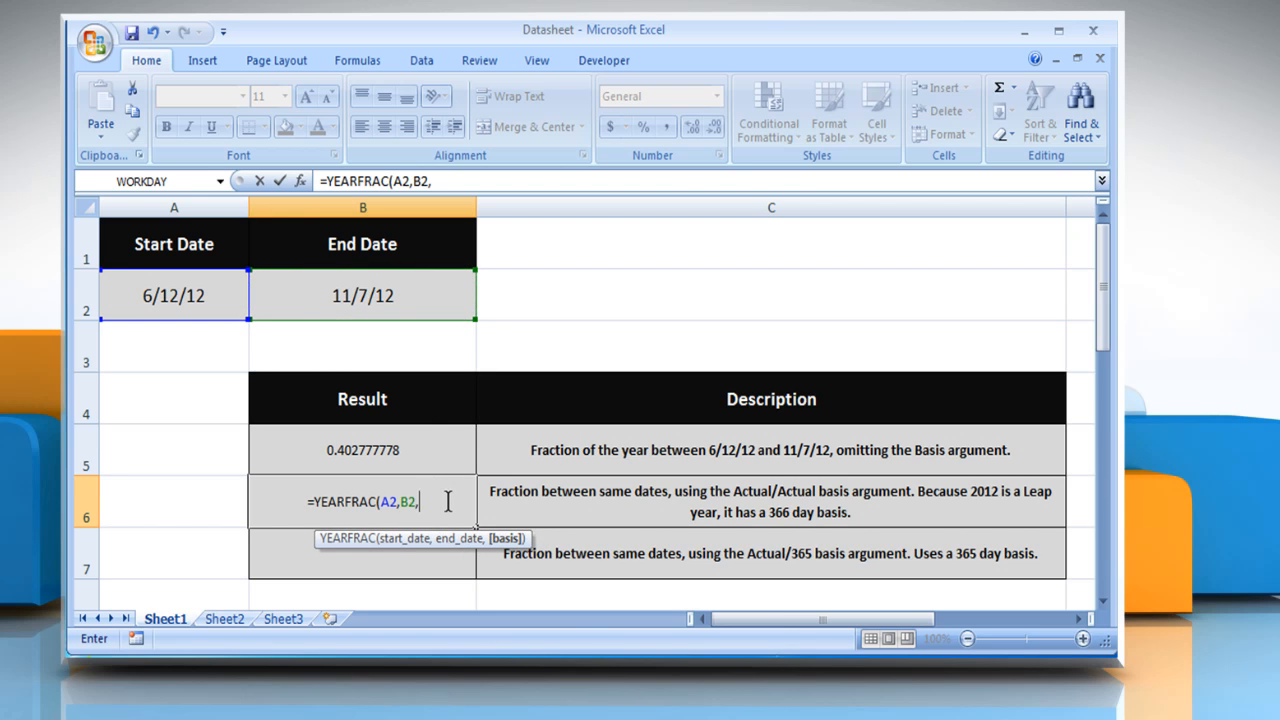
pyautogui.write('1')
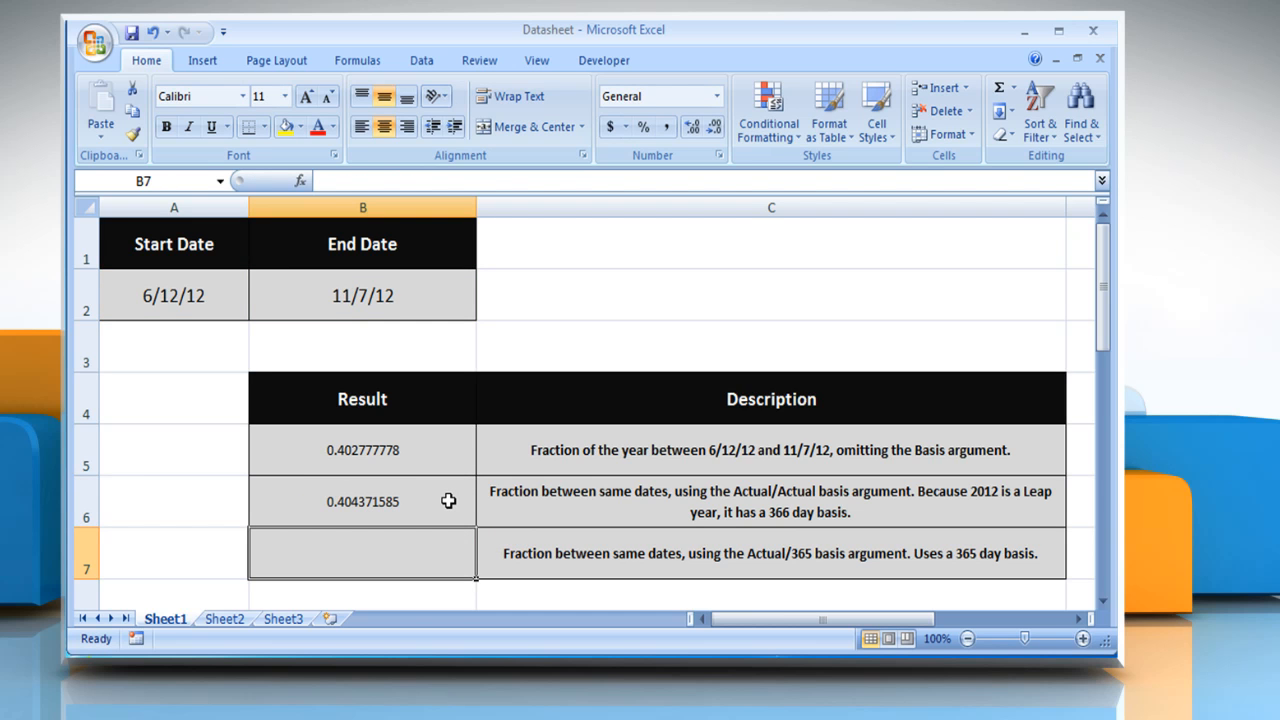
pyautogui.moveTo(726, 520)
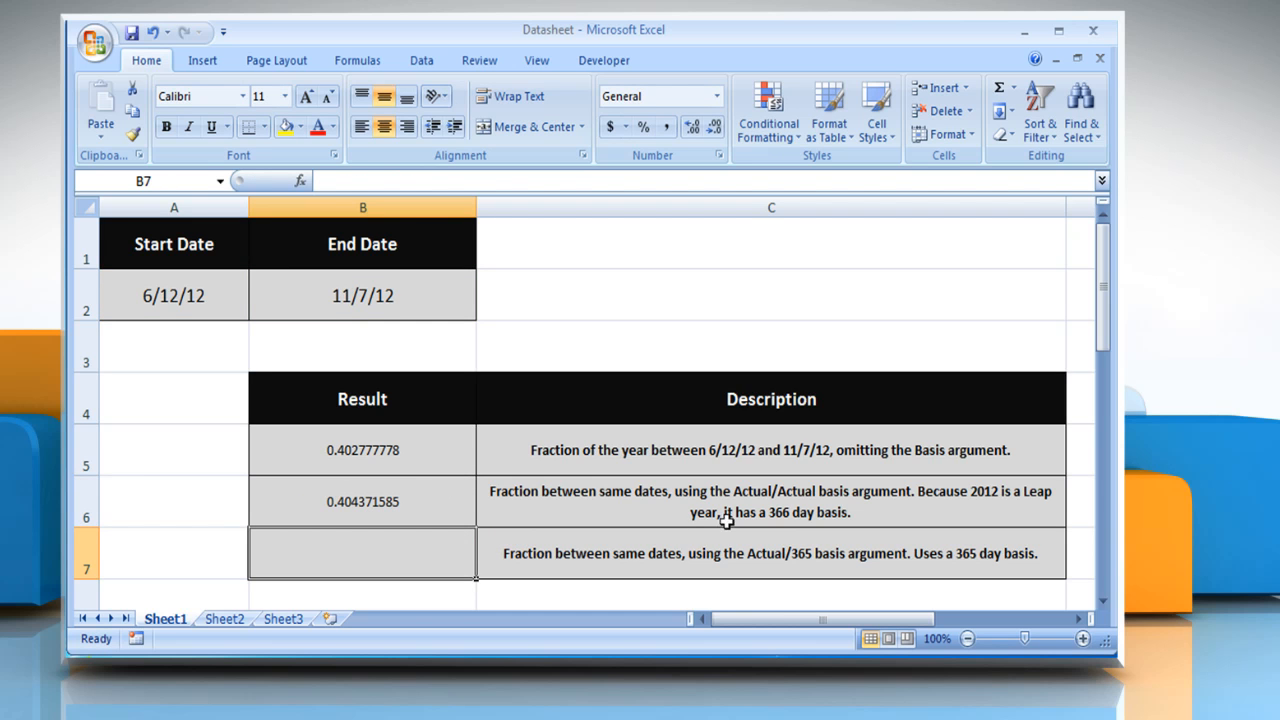
pyautogui.moveTo(436, 548)
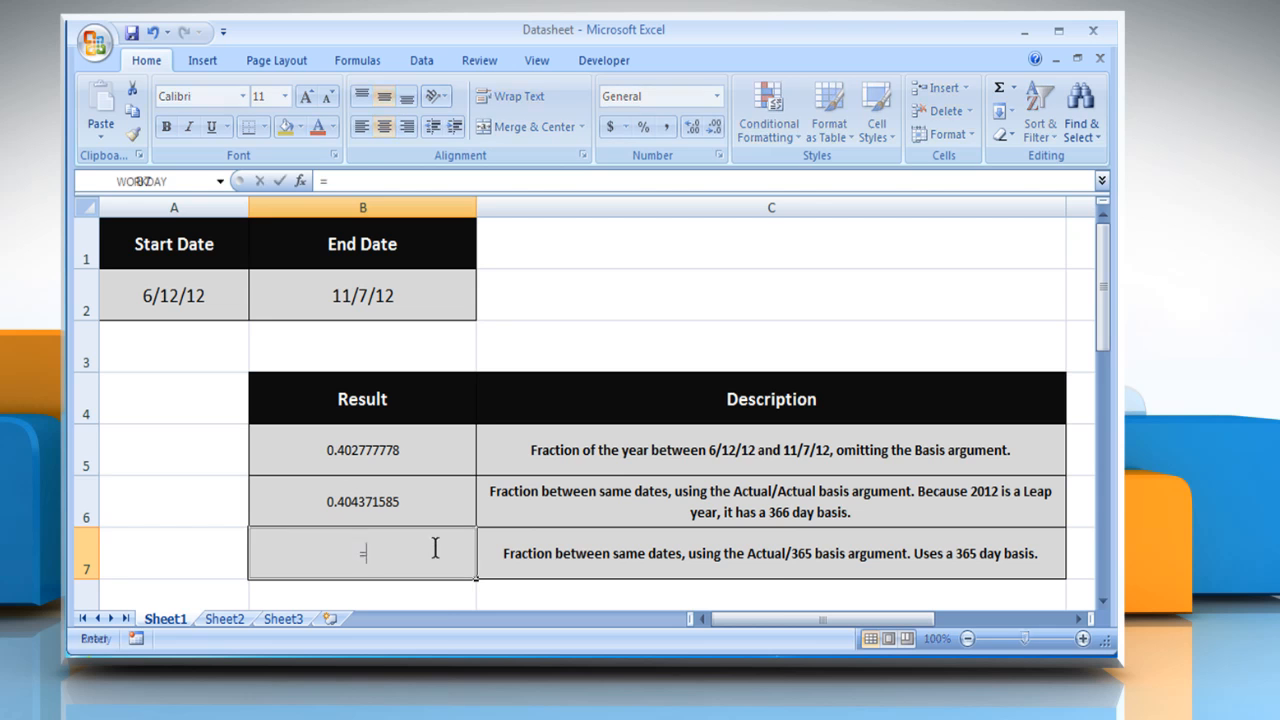
# Step: Enter =YEARFRAC(A2,B2,3) in B7, returning the Actual/365 fraction 0.405479452
pyautogui.write('=YEARFRAC')
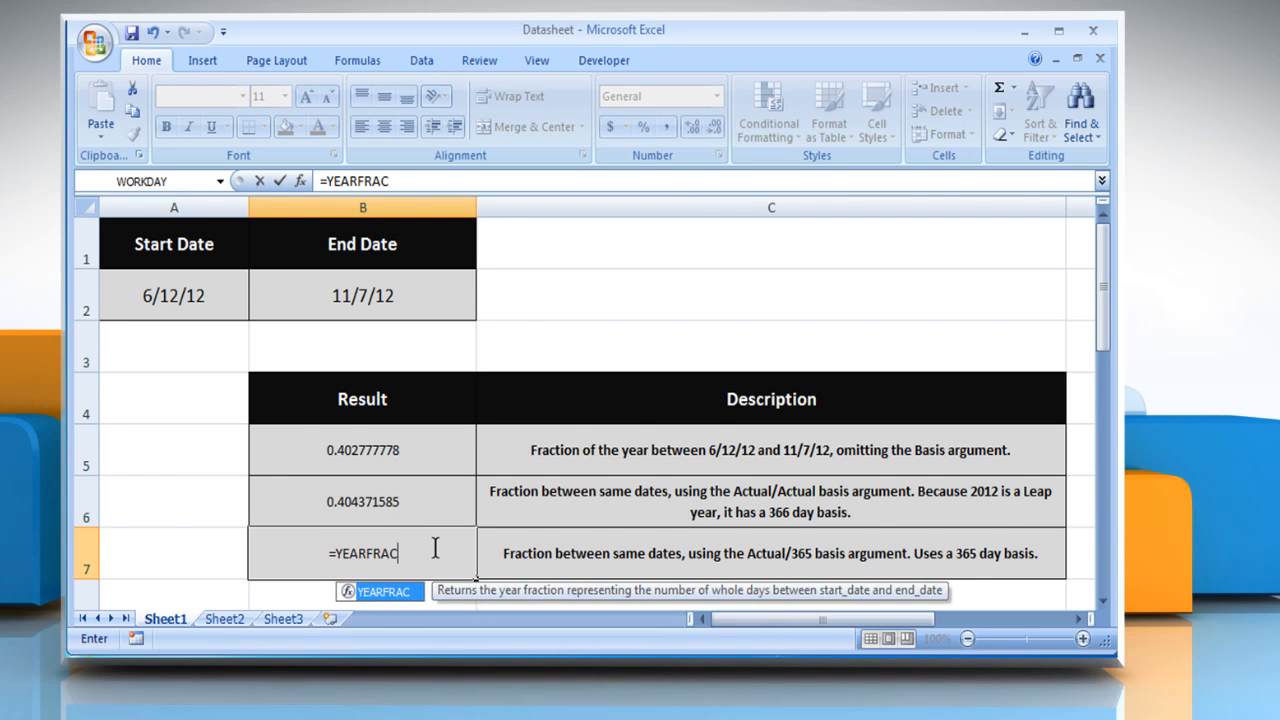
pyautogui.write('(')
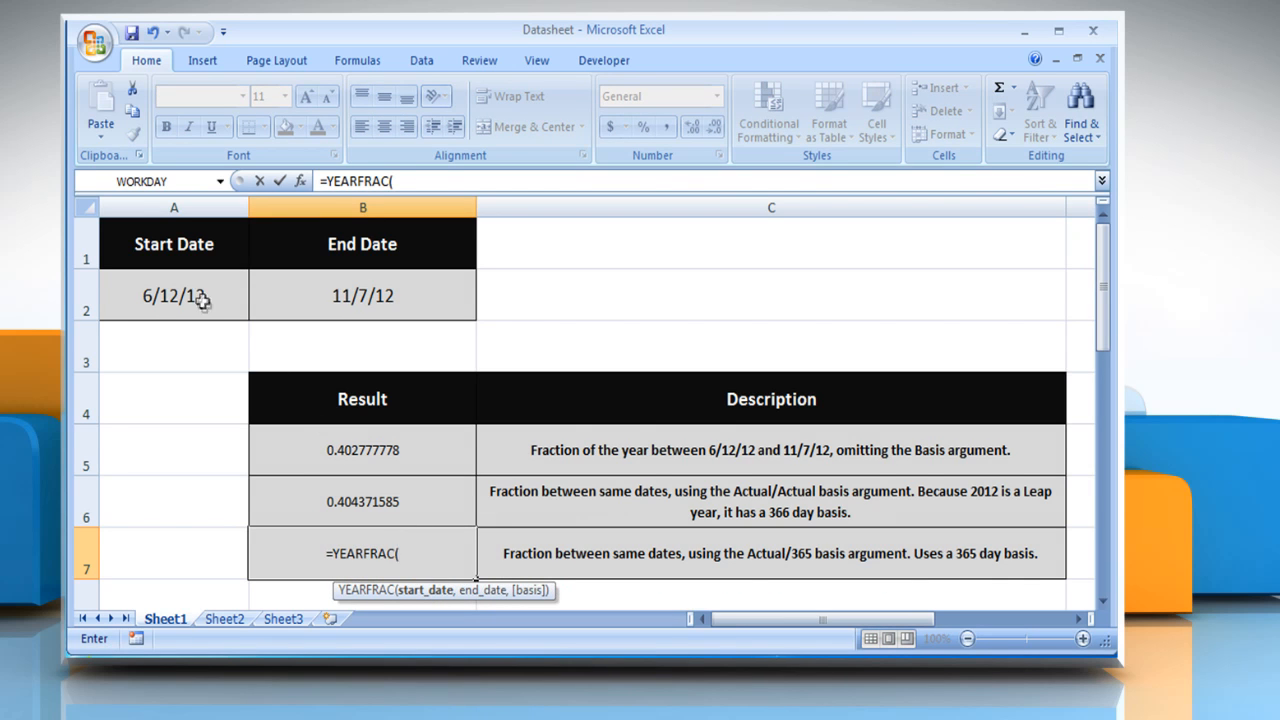
pyautogui.click(174, 296)
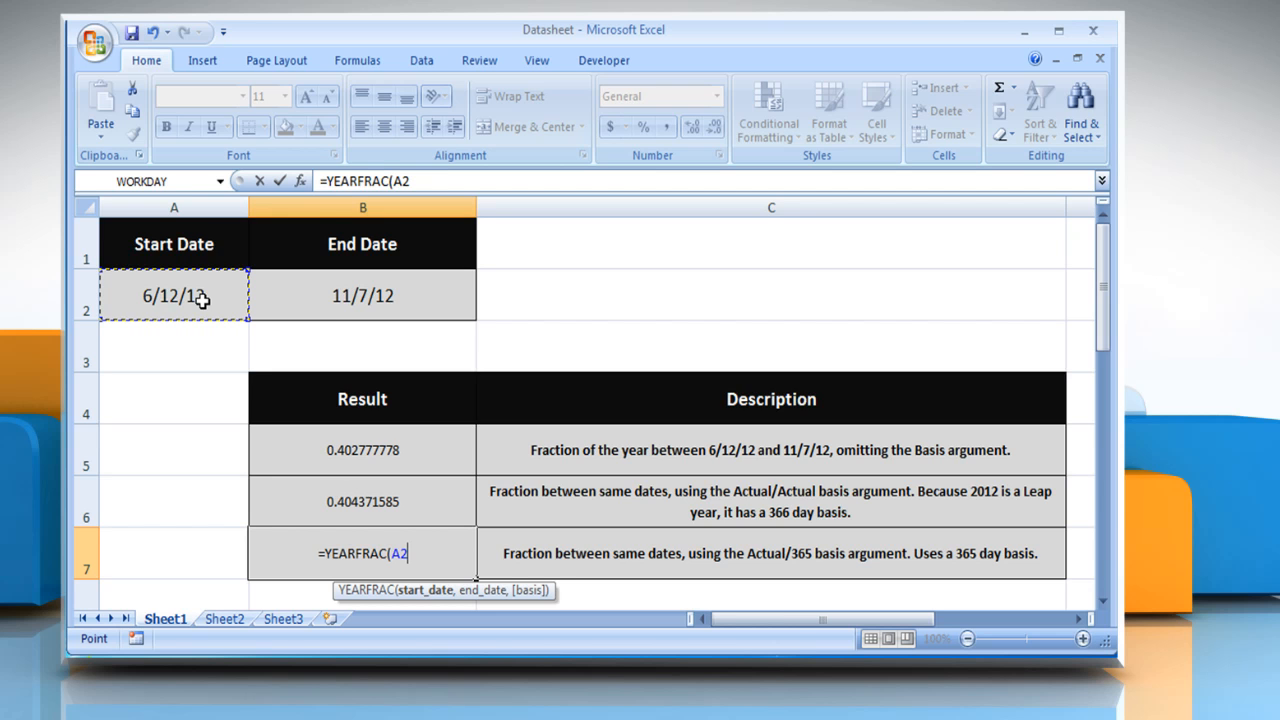
pyautogui.write(',')
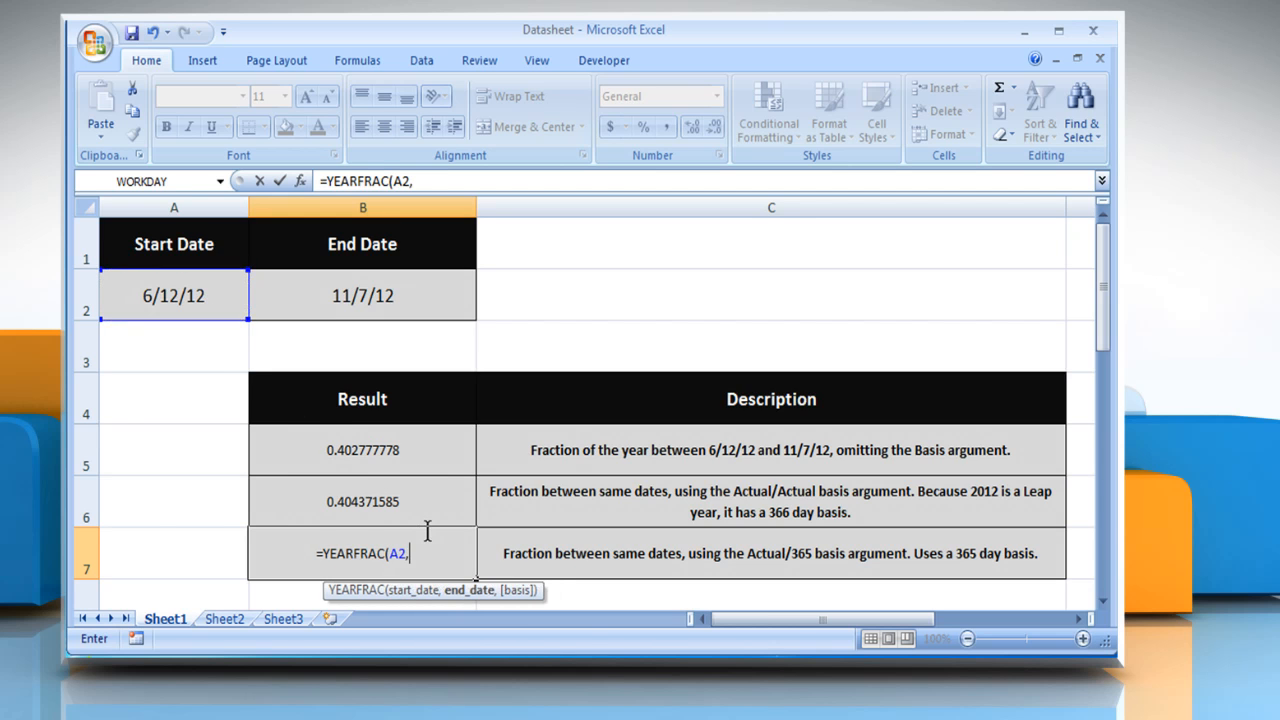
pyautogui.click(362, 296)
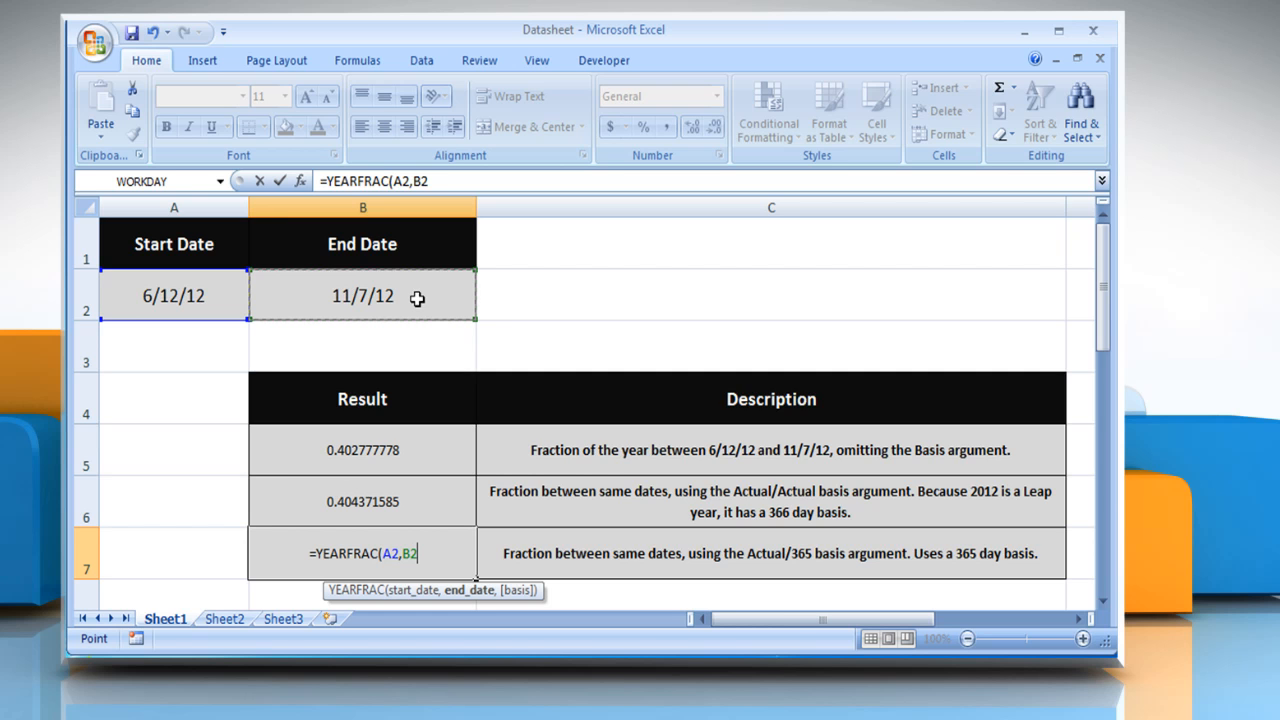
pyautogui.write(',')
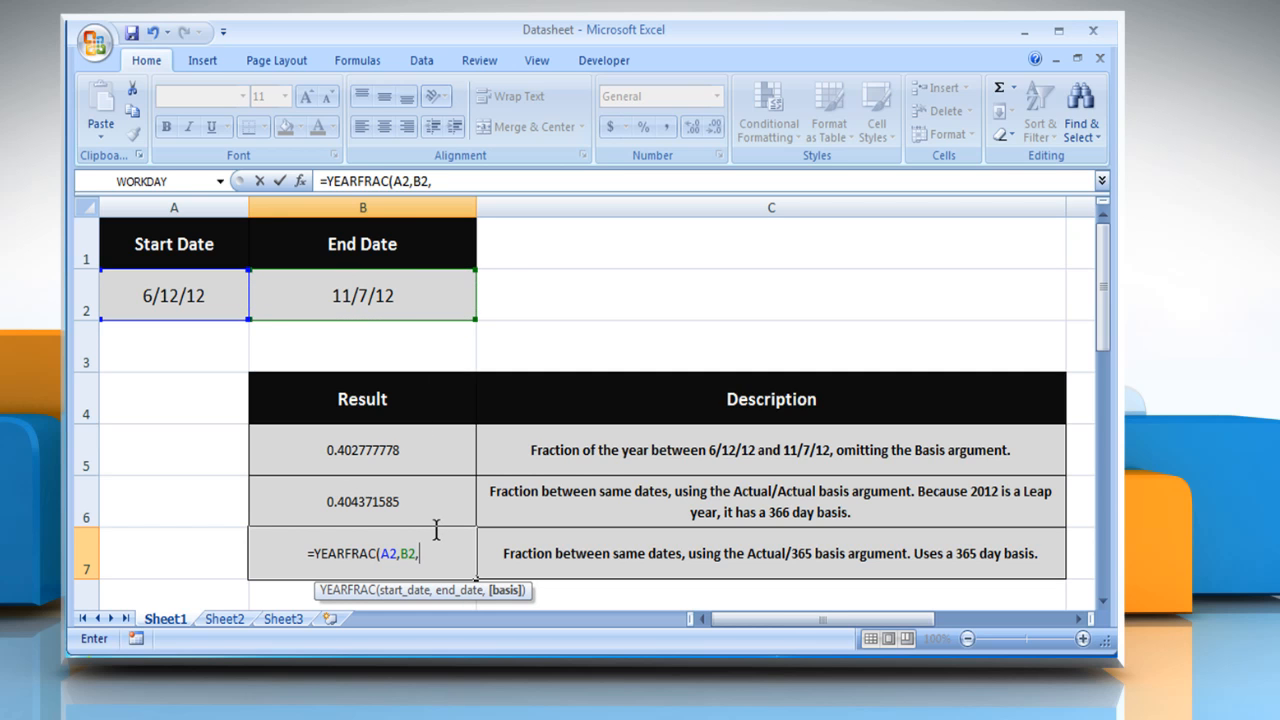
pyautogui.write('3)')
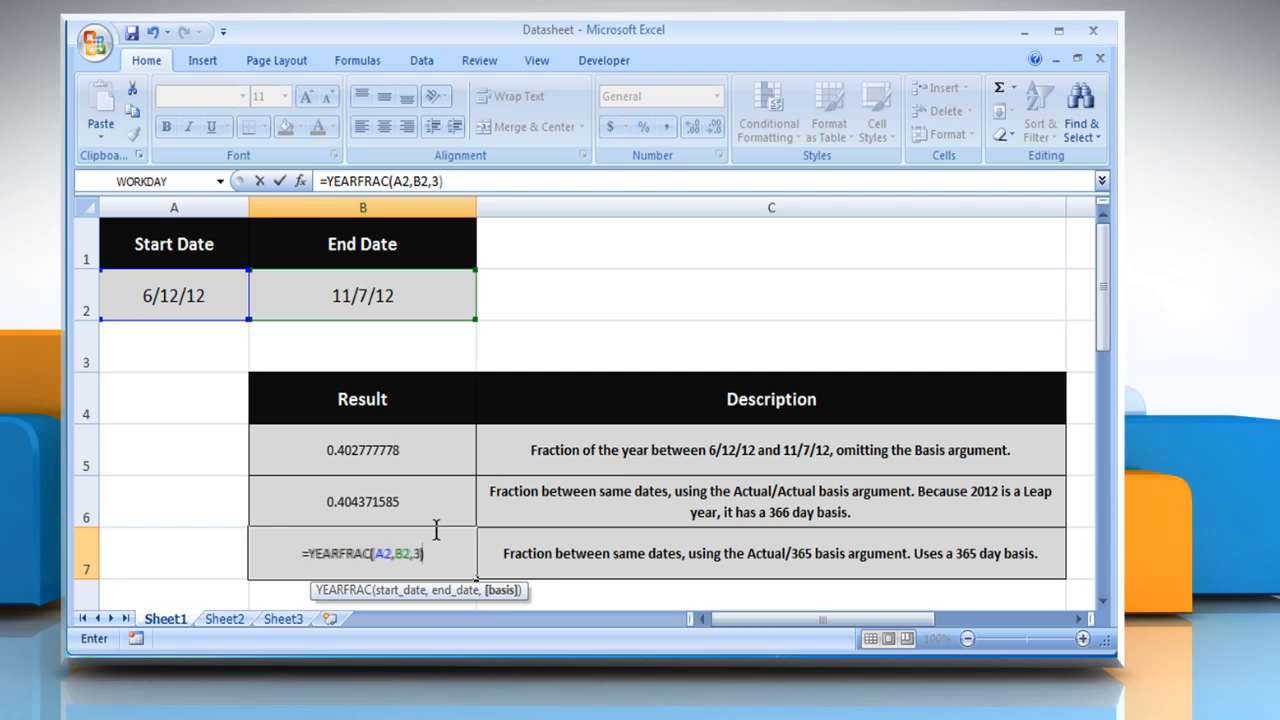
pyautogui.press('Backspace')
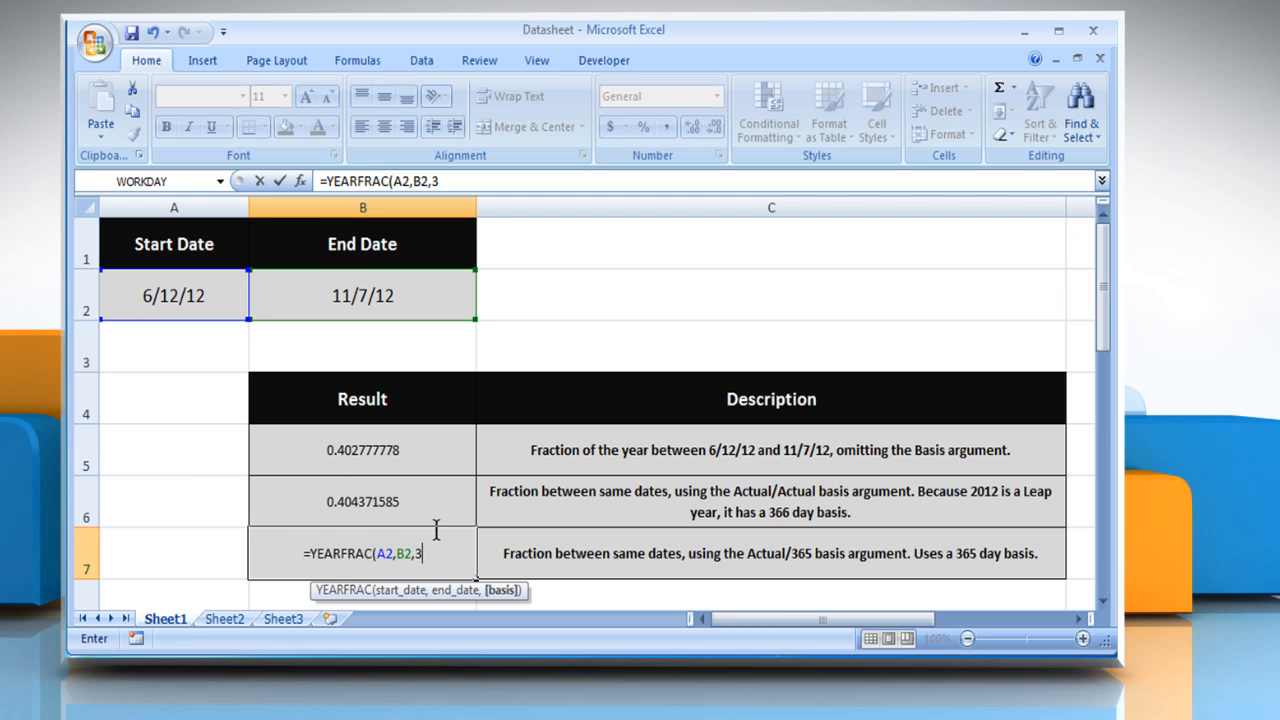
pyautogui.write(')')
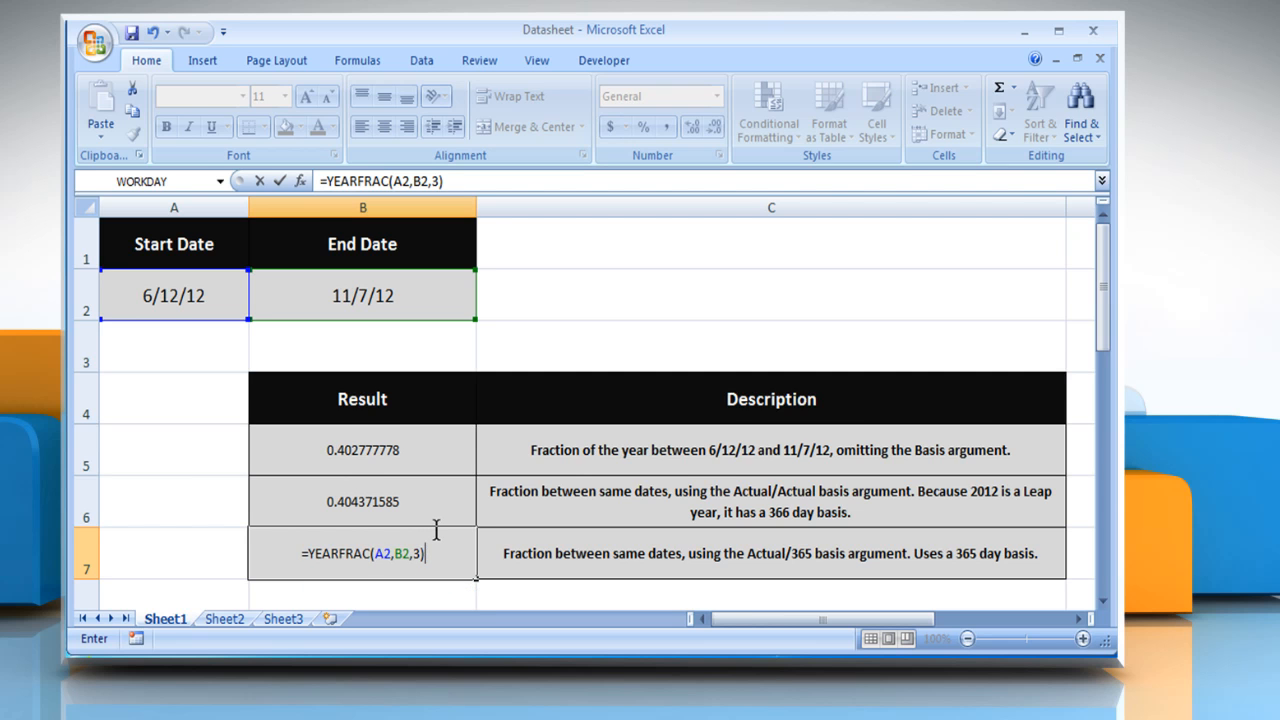
pyautogui.press('Enter')
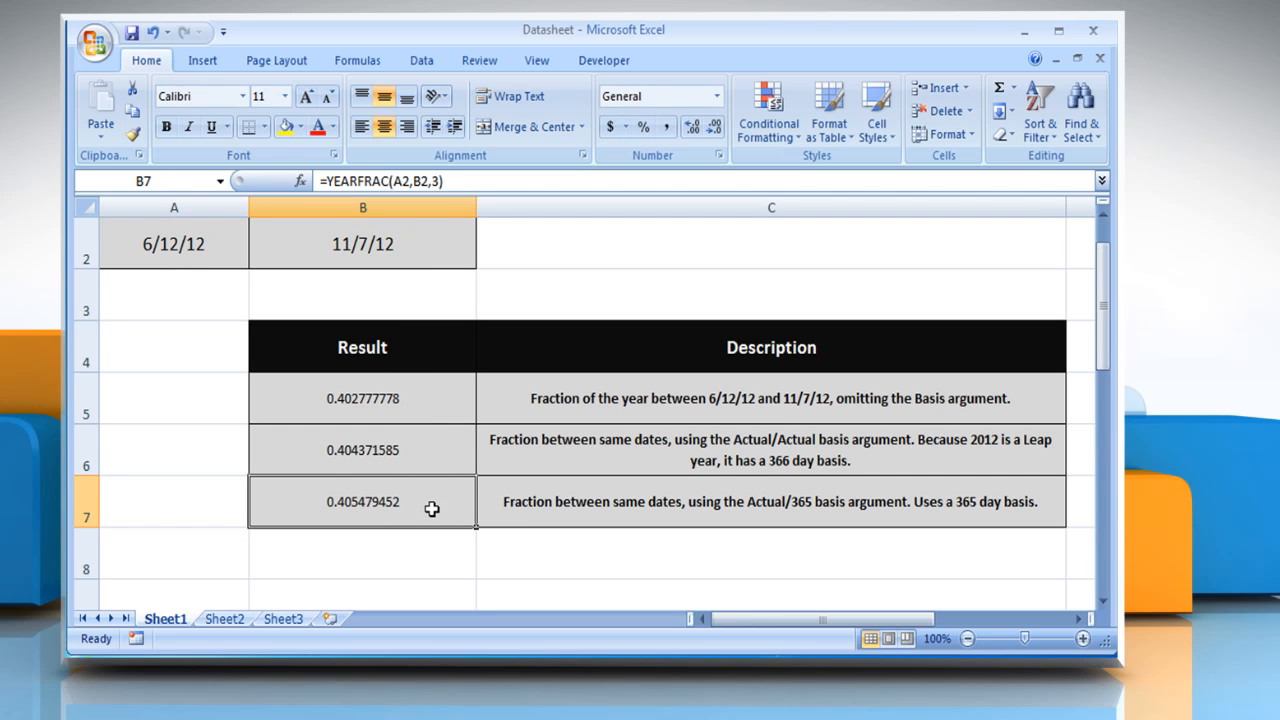